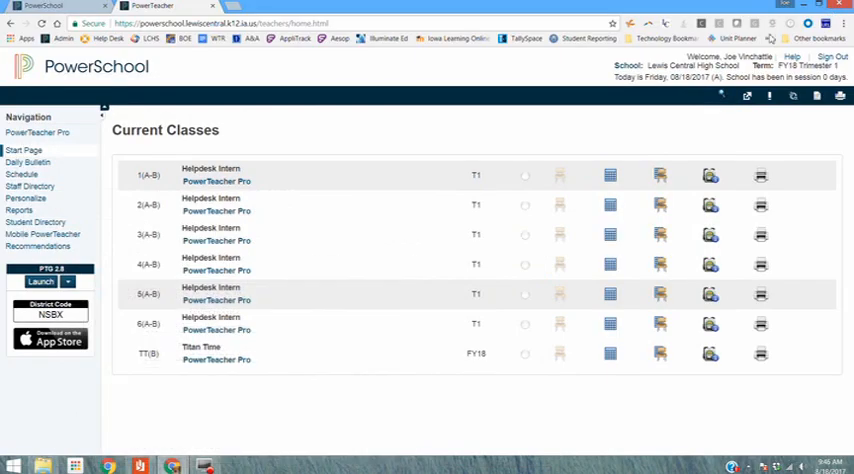
mouse_move(254, 287)
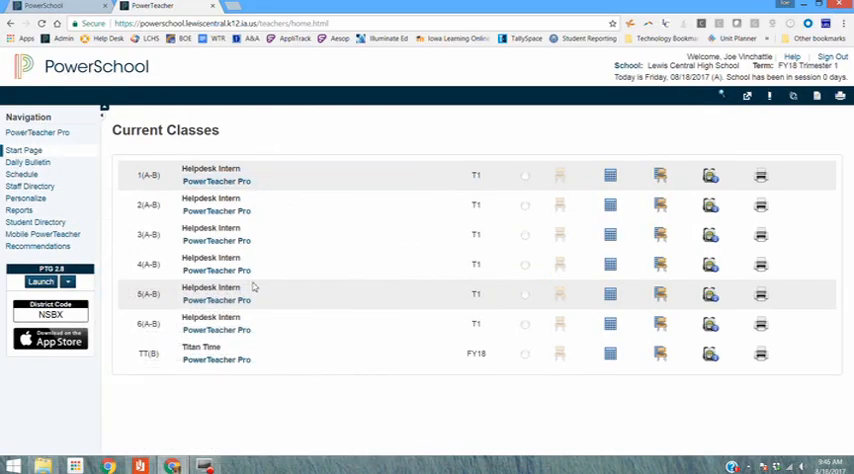
mouse_move(225, 140)
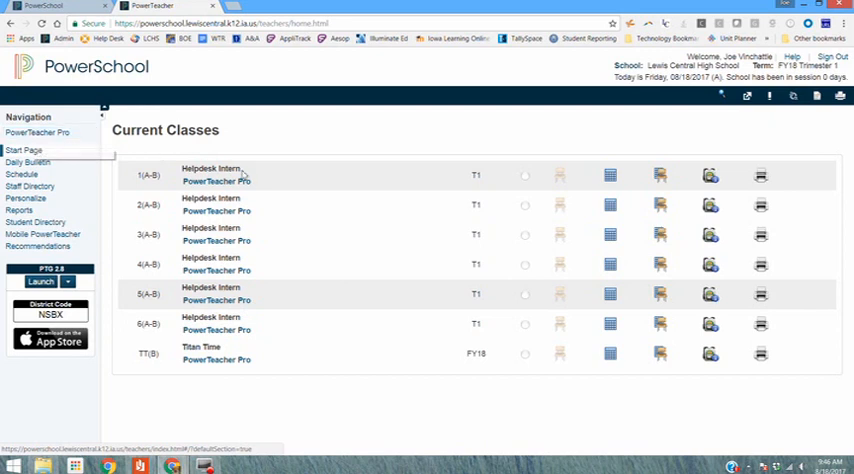
- Launch PowerTeacher Pro for the 1(A-B) Helpdesk Intern class from Current Classes
click(216, 211)
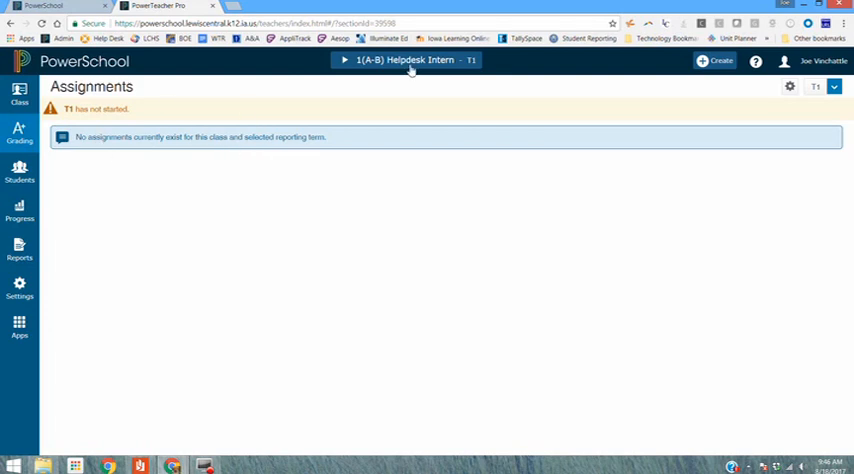
- Keep 1(A-B) Helpdesk Intern selected in the class picker and go to Settings
click(406, 59)
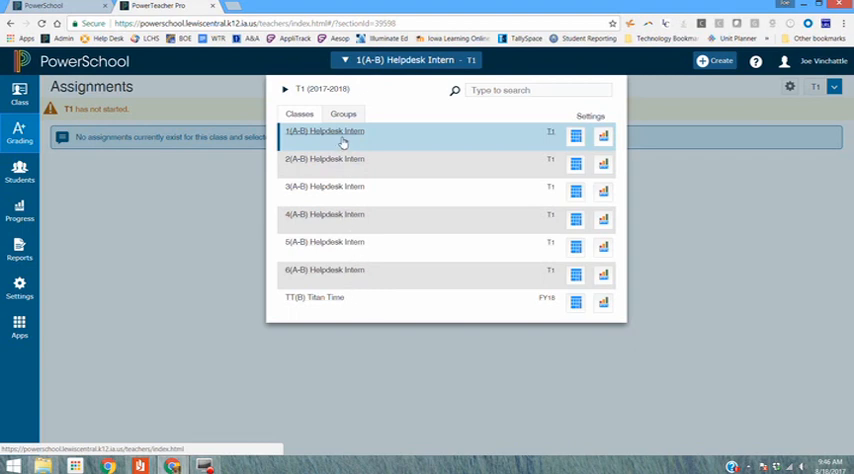
click(324, 131)
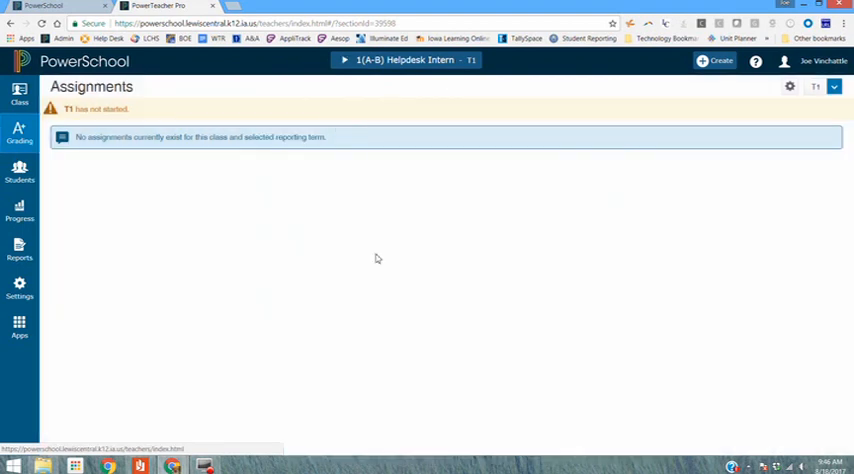
mouse_move(397, 276)
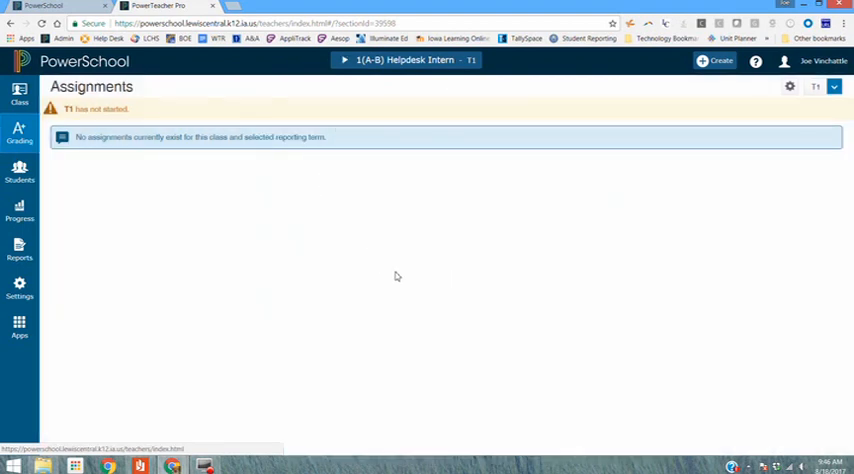
mouse_move(269, 249)
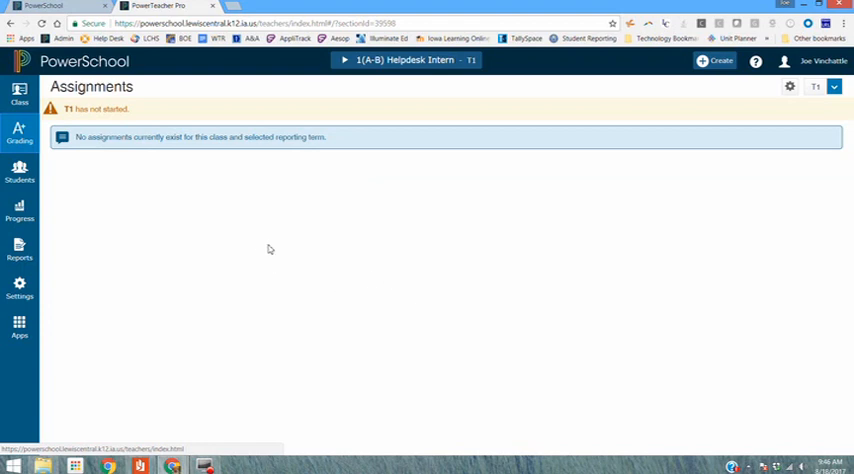
mouse_move(46, 295)
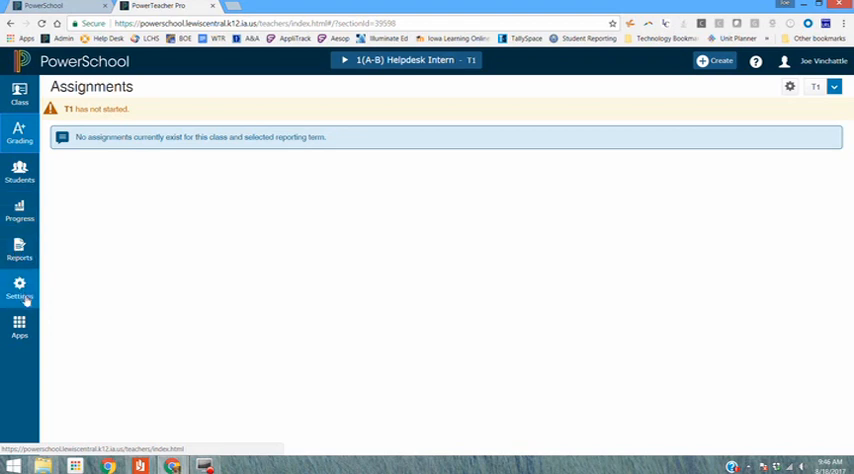
click(19, 290)
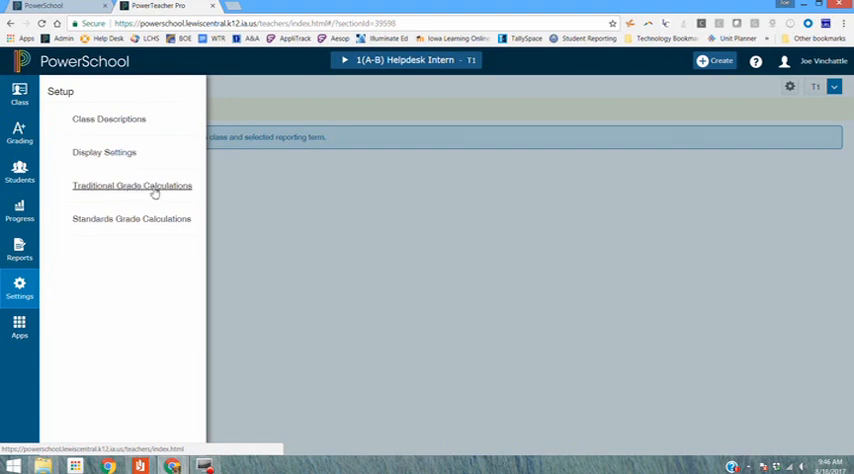
- View the Traditional Grade Calculations page with the T1, C1 and E1 formulas for 1(A-B)
click(132, 186)
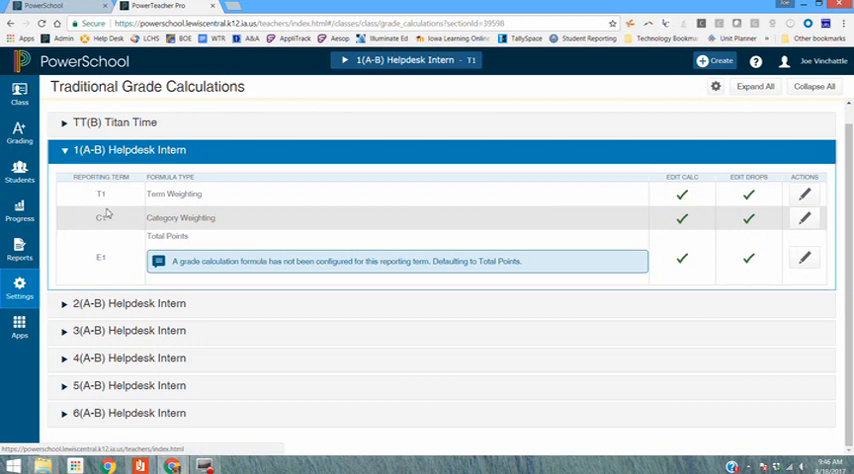
mouse_move(99, 262)
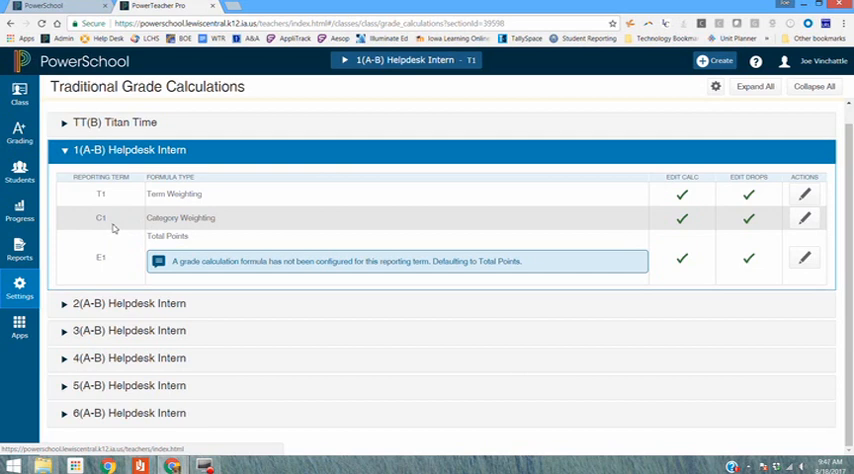
mouse_move(116, 264)
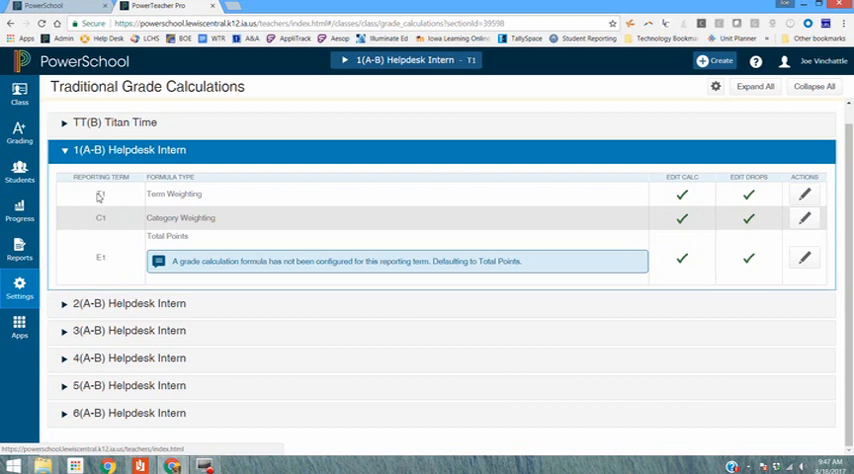
mouse_move(113, 206)
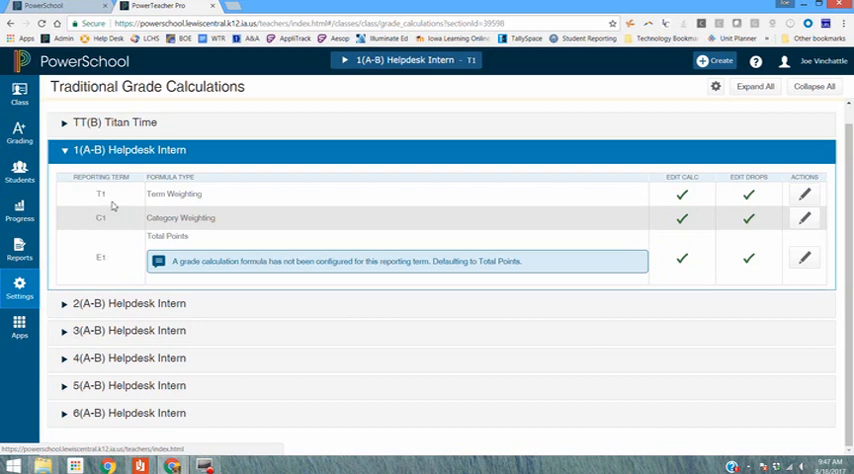
mouse_move(103, 193)
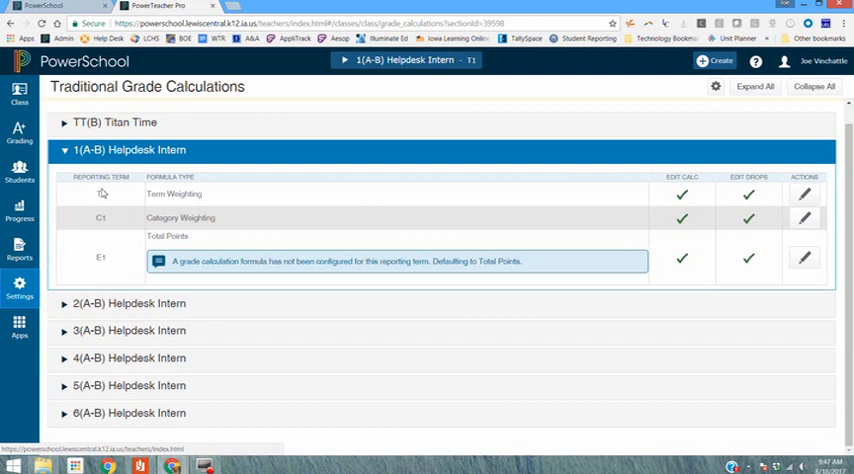
mouse_move(114, 200)
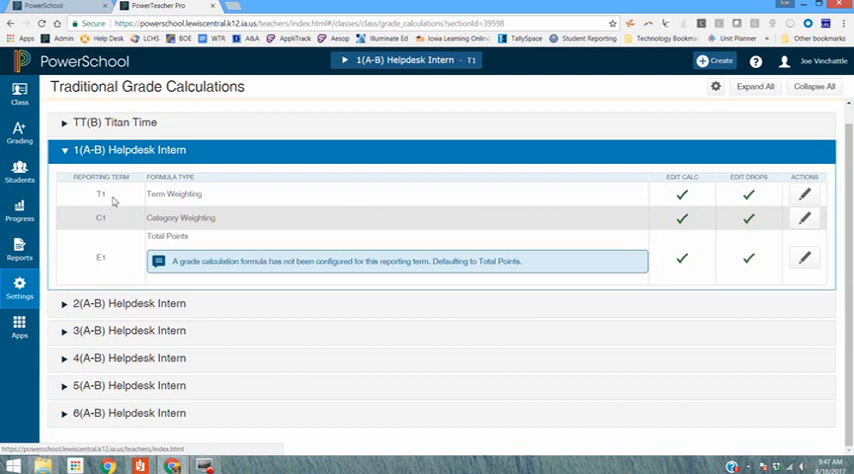
mouse_move(114, 201)
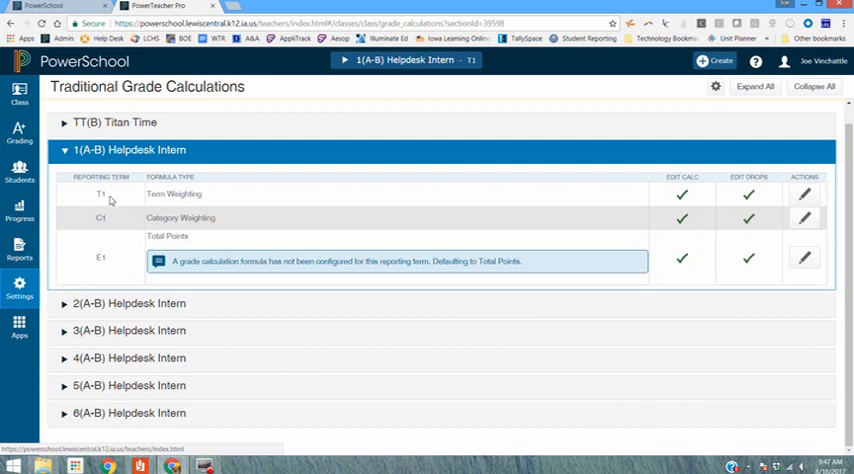
mouse_move(148, 198)
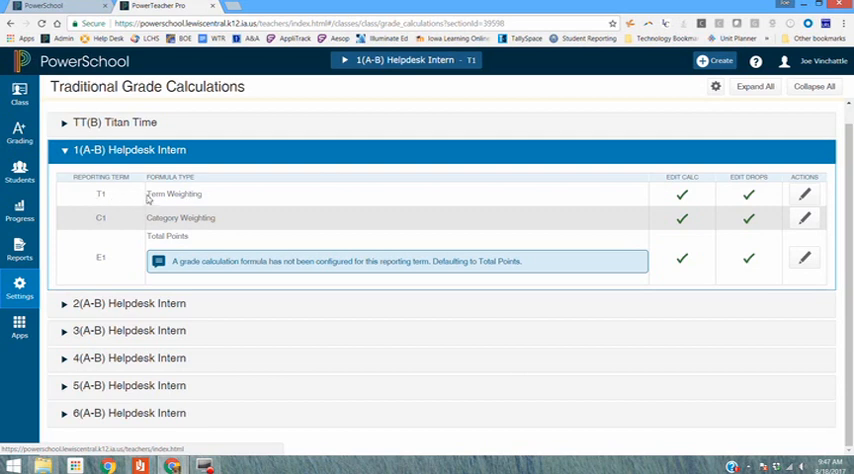
double_click(174, 193)
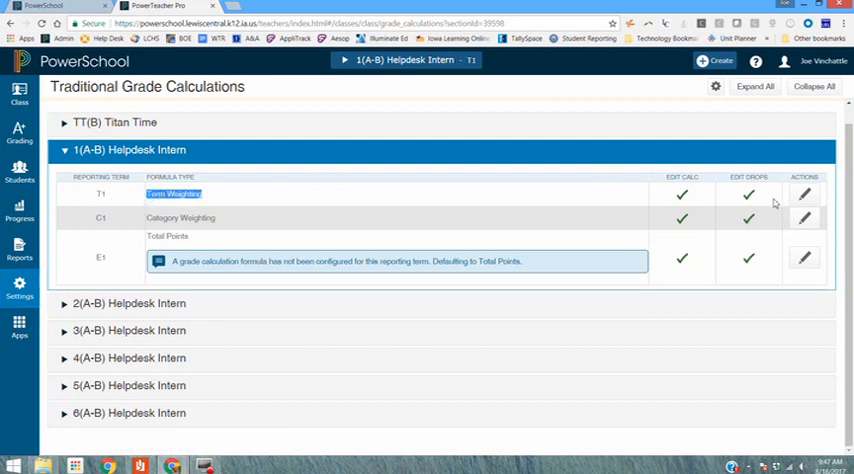
- Change T1 term weighting to 85% C1 and 15% E1 and save
click(804, 194)
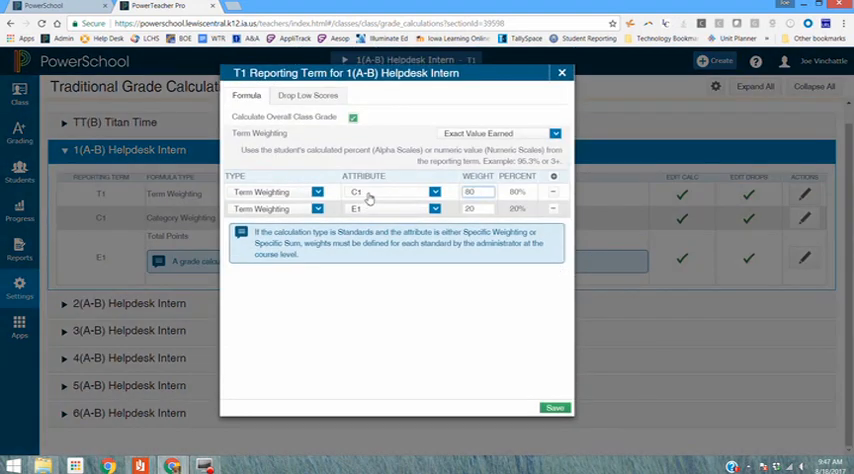
mouse_move(375, 216)
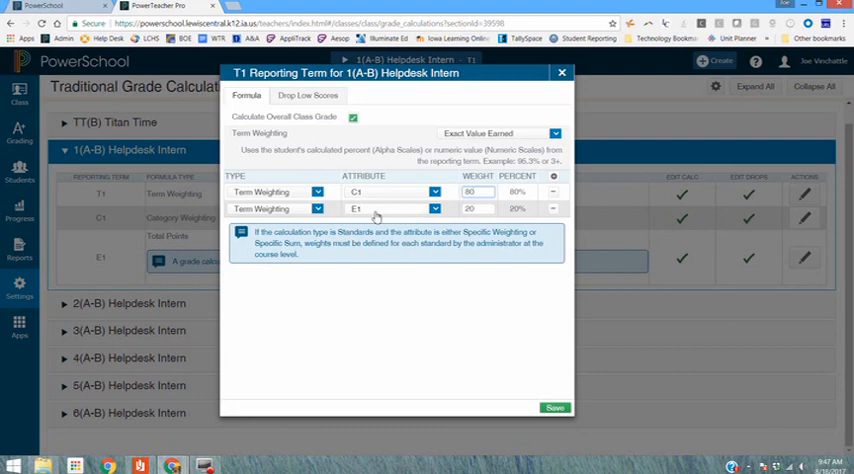
mouse_move(379, 217)
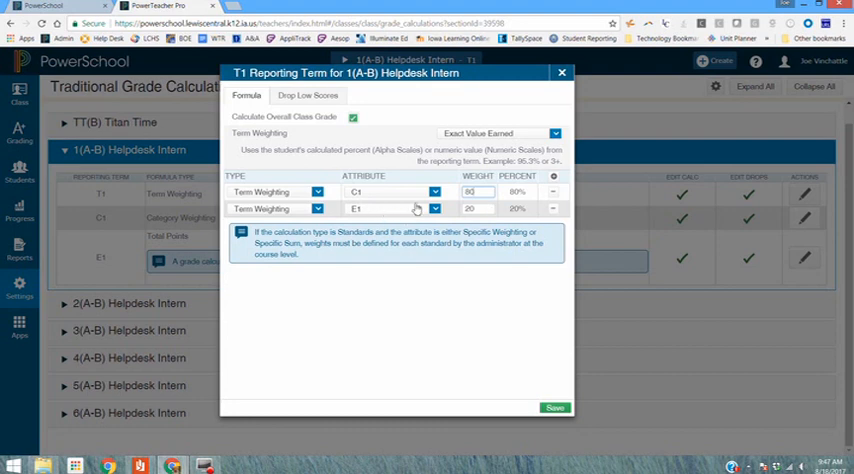
click(473, 208)
text(15)
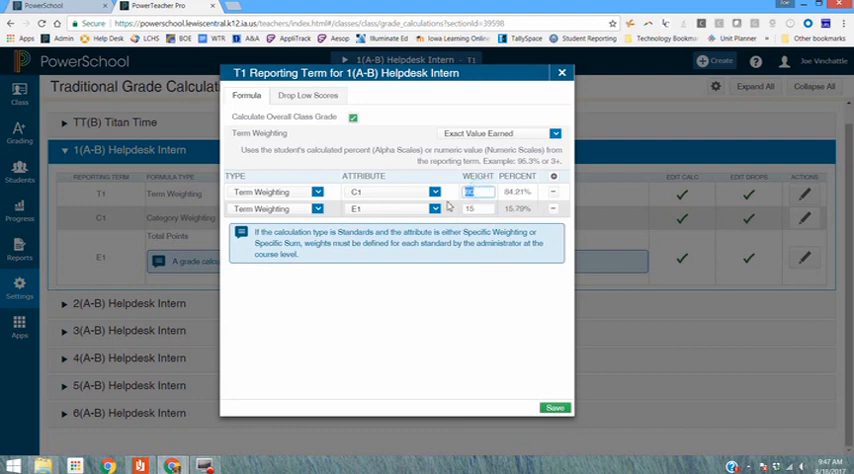
text(85)
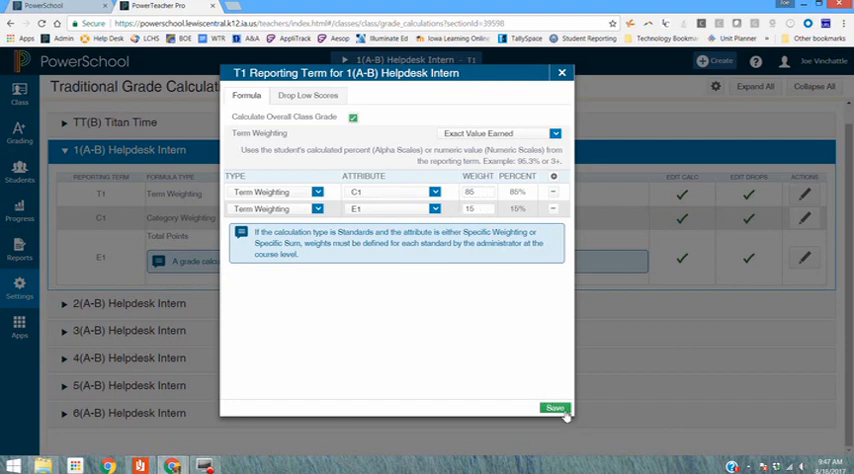
click(555, 408)
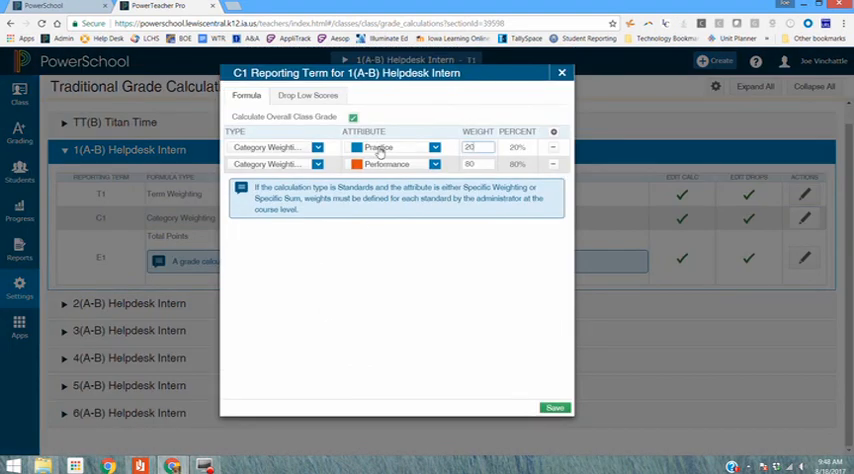
mouse_move(420, 155)
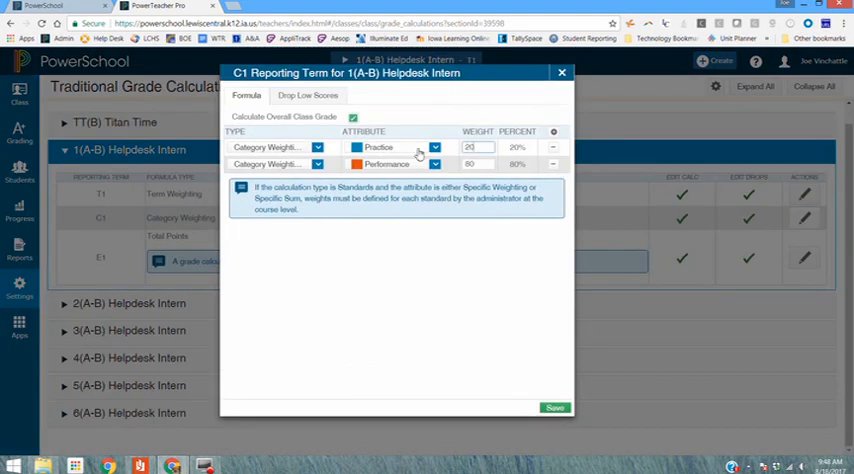
mouse_move(425, 172)
text(15)
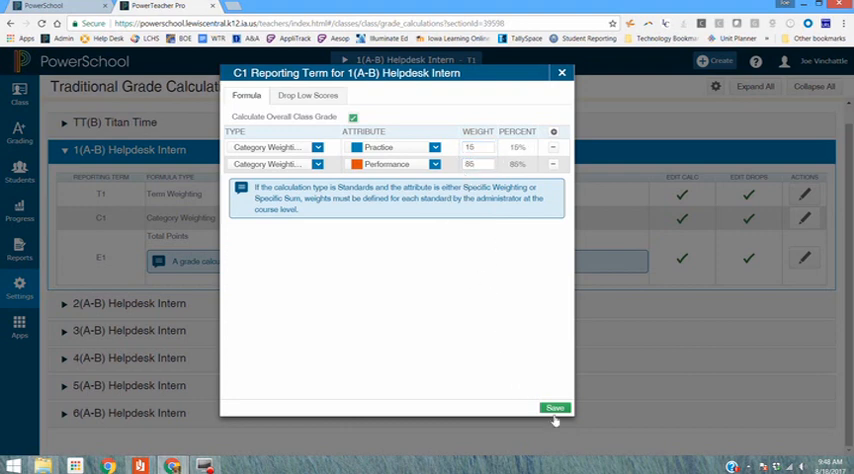
- Save C1 category weights at 15% Practice and 85% Performance
click(554, 408)
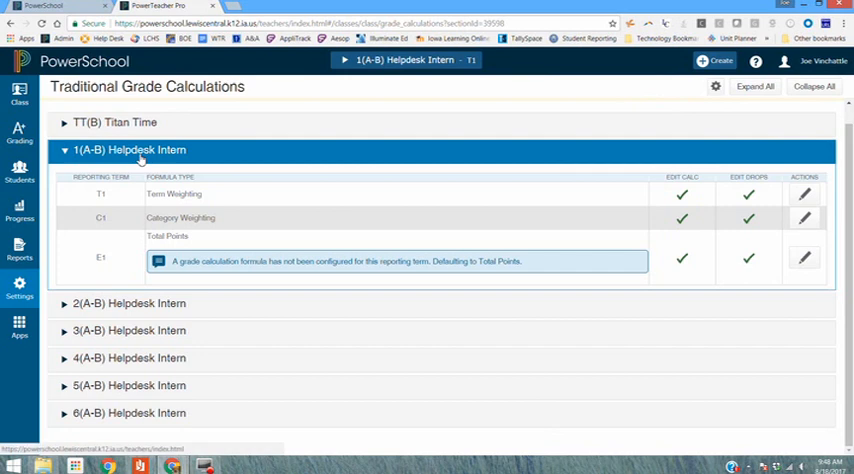
mouse_move(211, 314)
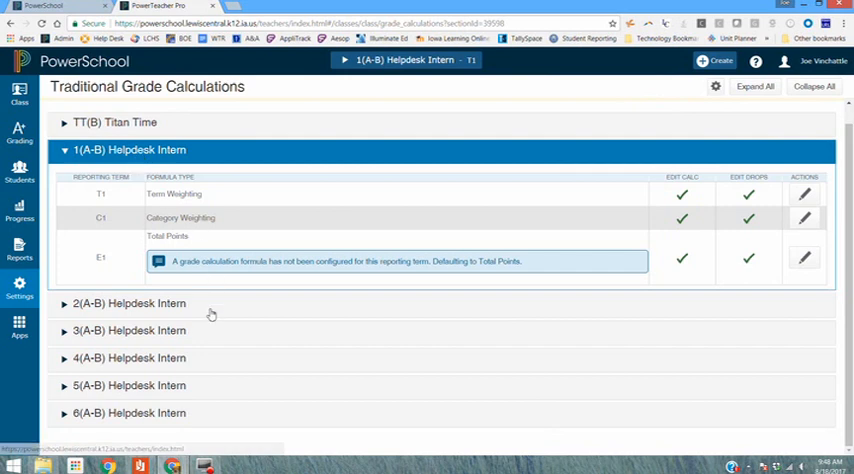
mouse_move(227, 294)
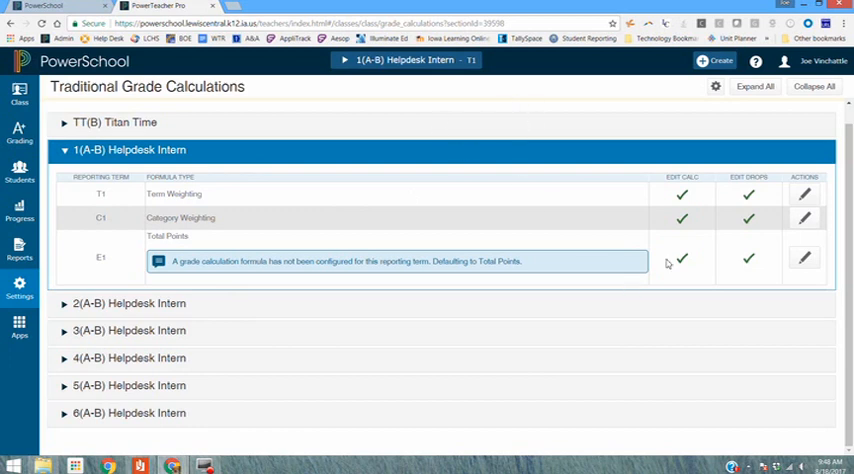
mouse_move(720, 110)
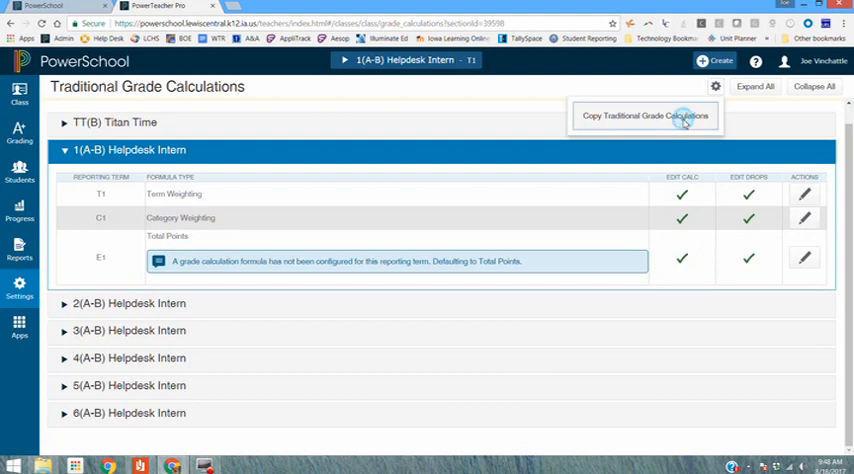
- Start a Trimester 1 grade calculation copy with 1(A-B) Helpdesk Intern as source
click(645, 115)
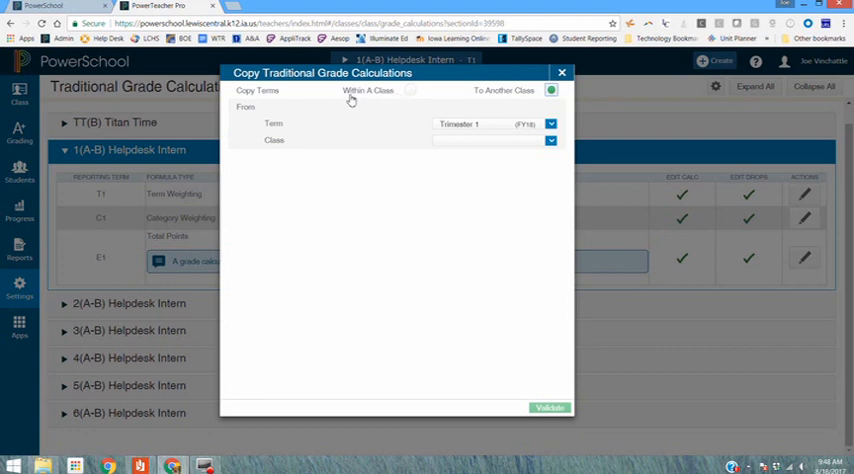
mouse_move(394, 100)
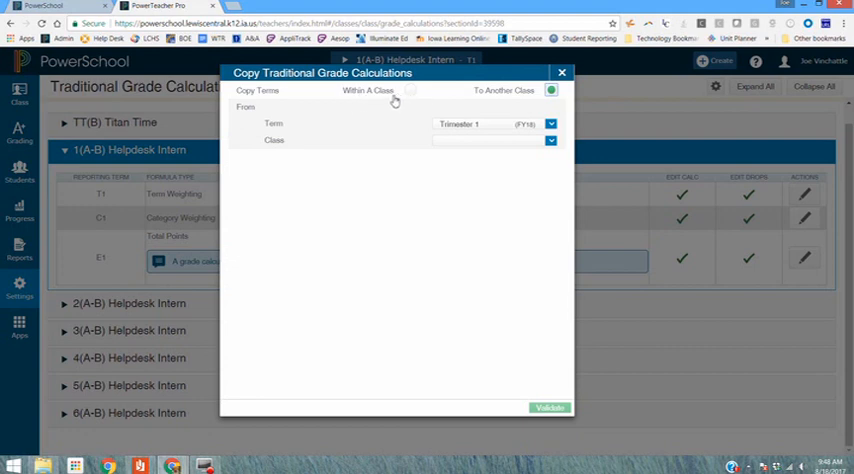
mouse_move(394, 101)
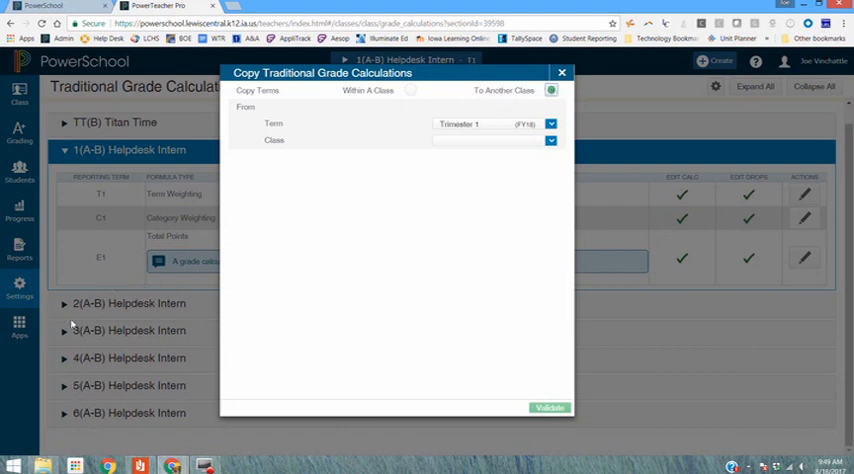
mouse_move(301, 117)
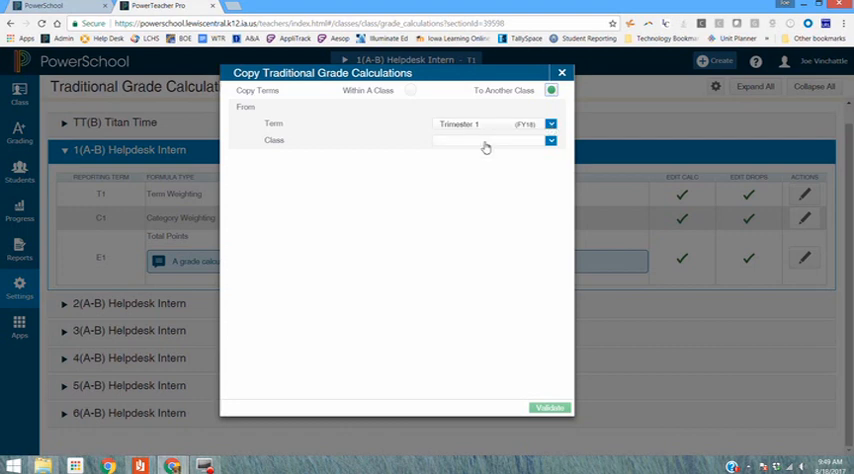
click(490, 140)
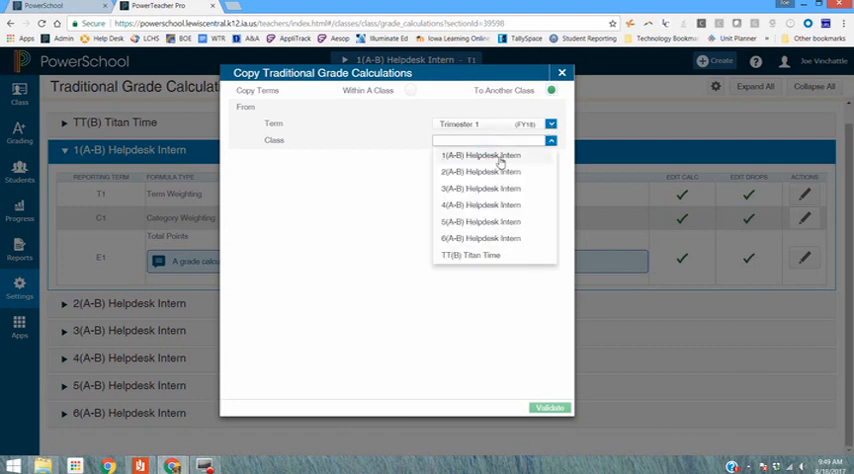
click(480, 155)
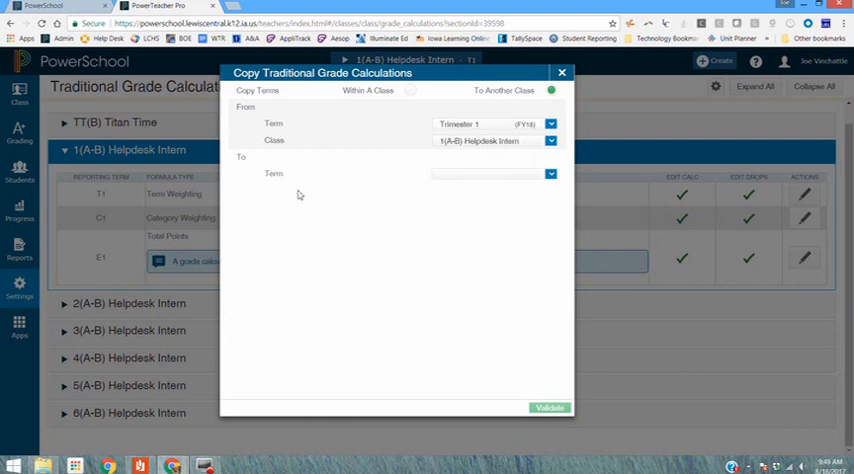
click(490, 173)
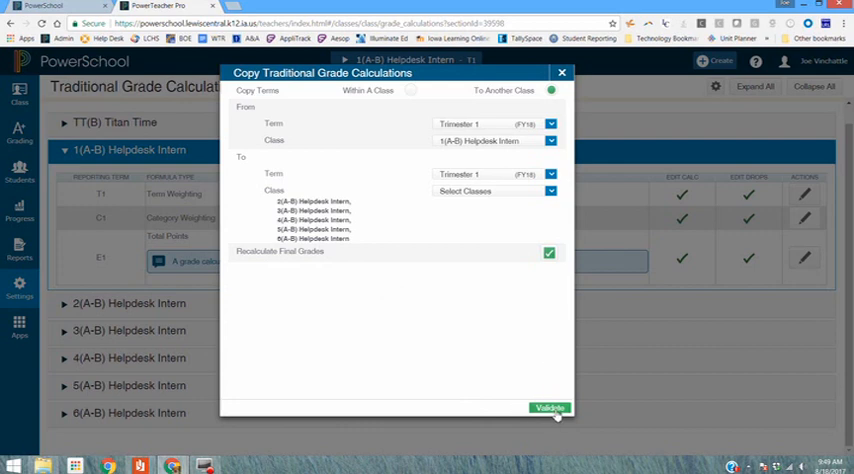
- Validate and copy the calculations to Helpdesk Intern classes 2(A-B) through 6(A-B)
click(549, 408)
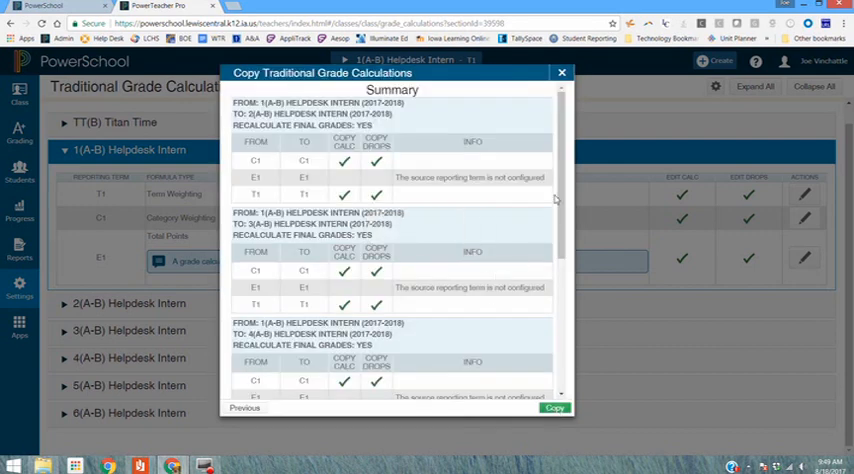
scroll(down, 3)
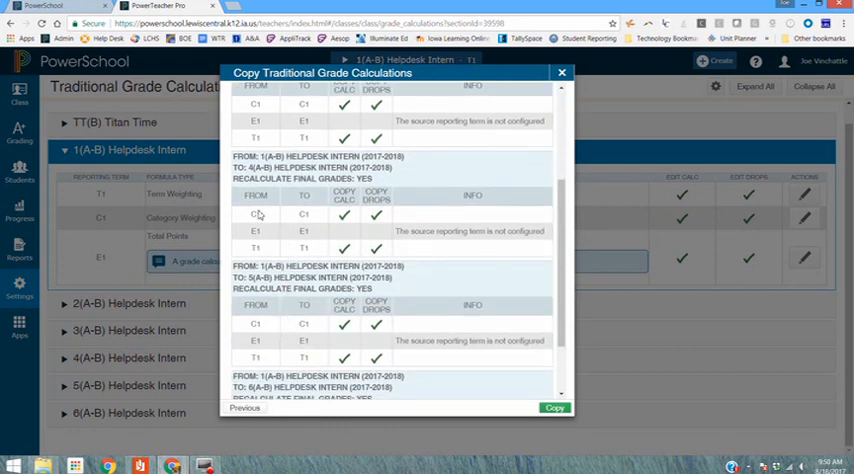
click(256, 215)
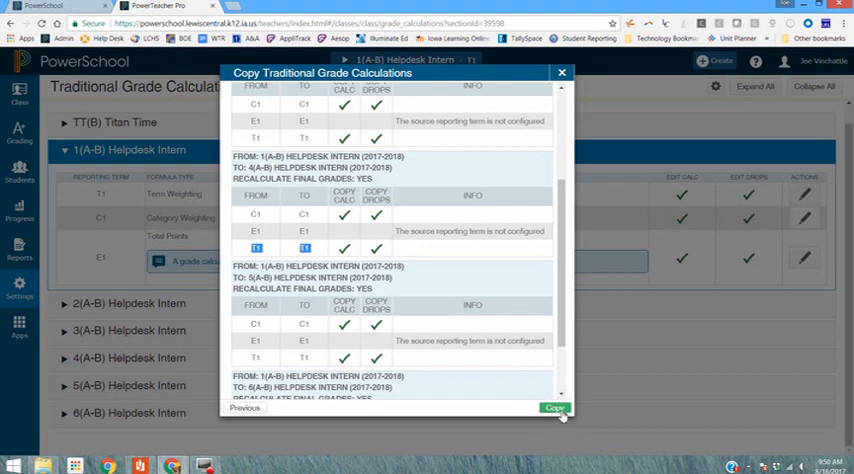
click(554, 408)
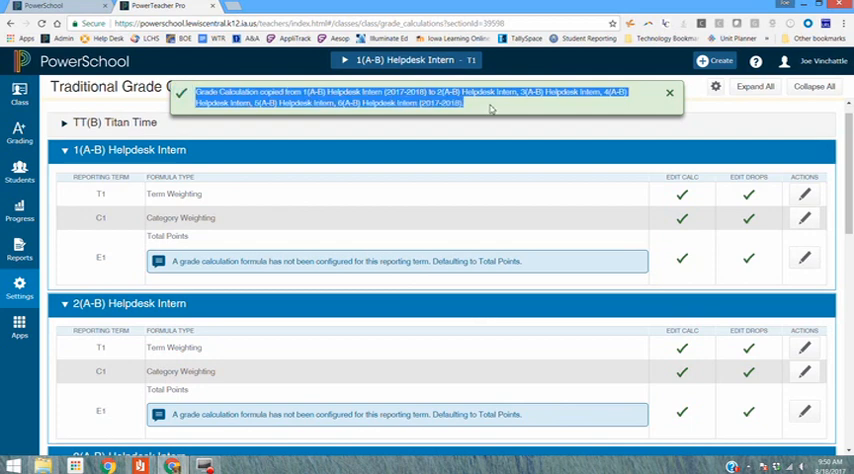
mouse_move(492, 109)
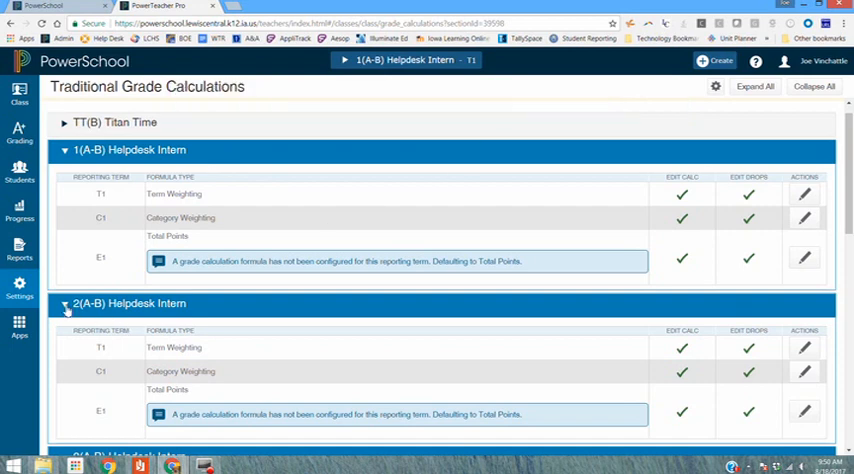
- Check that 4(A-B) Helpdesk Intern's C1 shows 15% Practice and 85% Performance
scroll(down, 3)
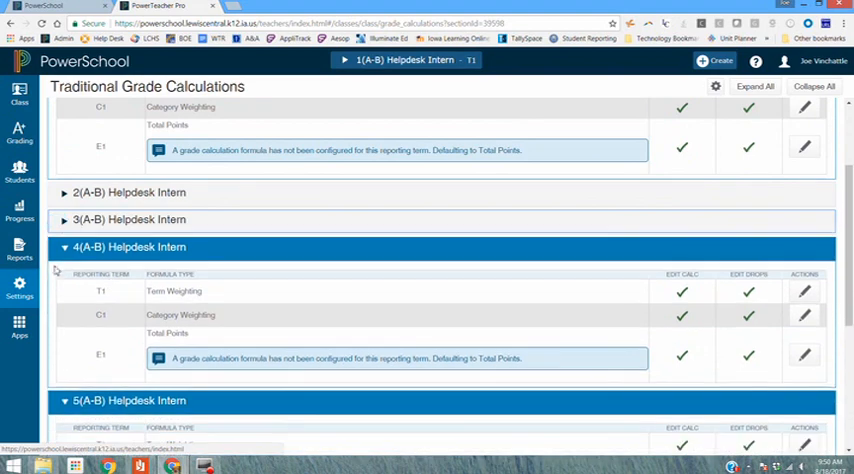
mouse_move(604, 294)
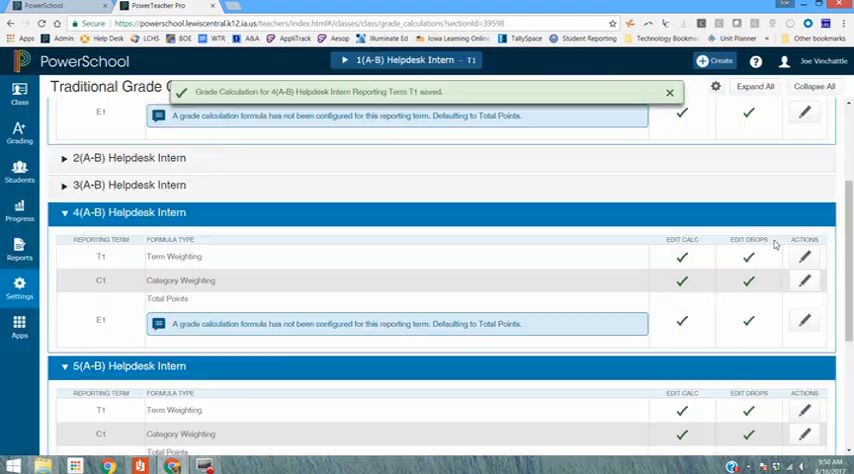
click(805, 281)
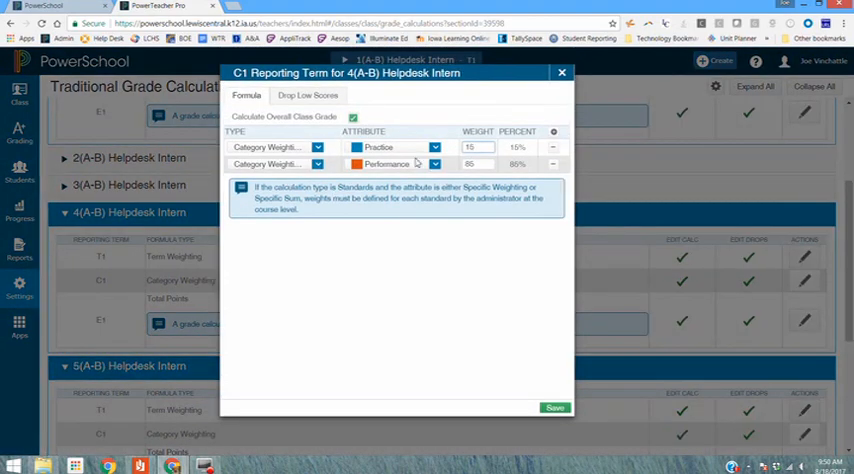
click(477, 164)
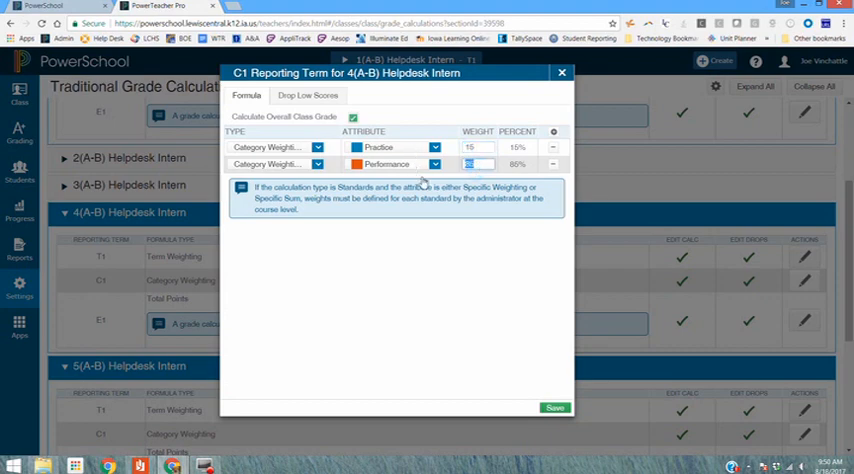
click(554, 408)
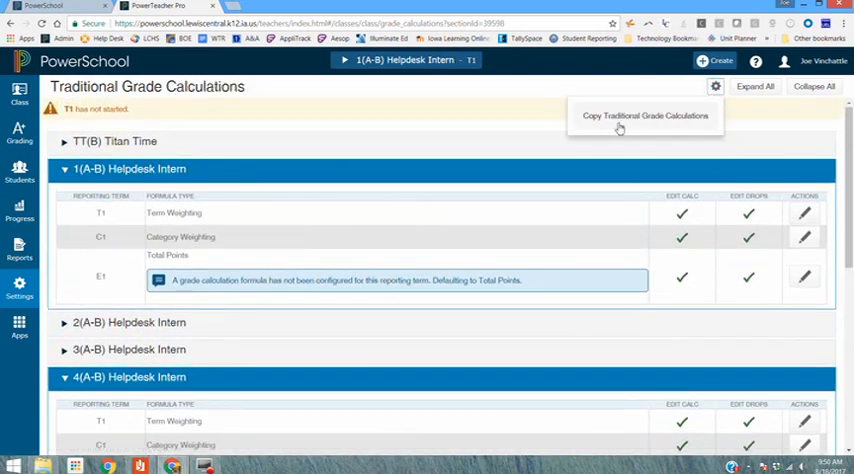
- Set up a 1(A-B) Helpdesk Intern copy into Trimester 2, then discard the changes
click(644, 116)
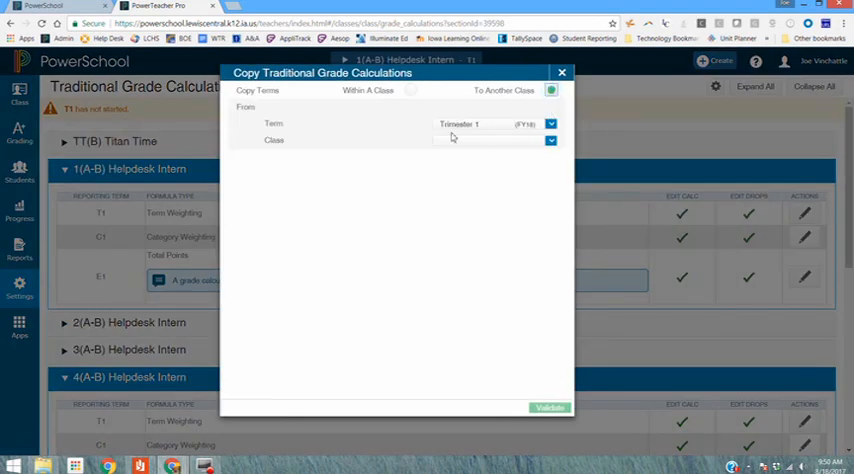
click(495, 140)
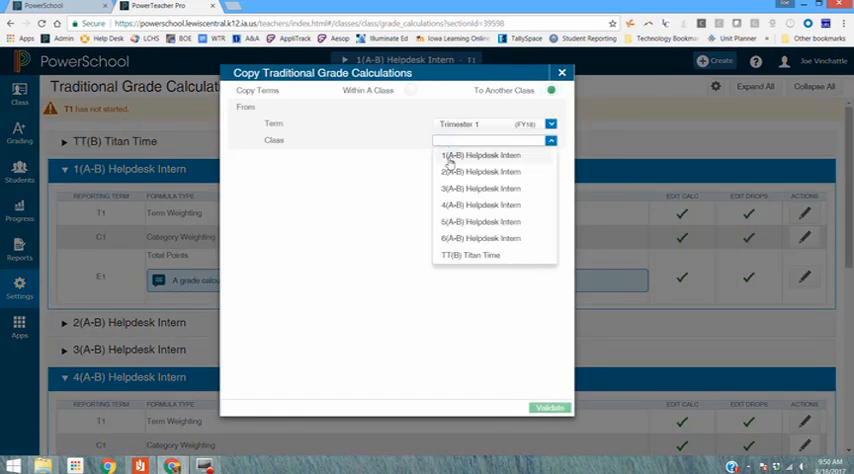
click(480, 155)
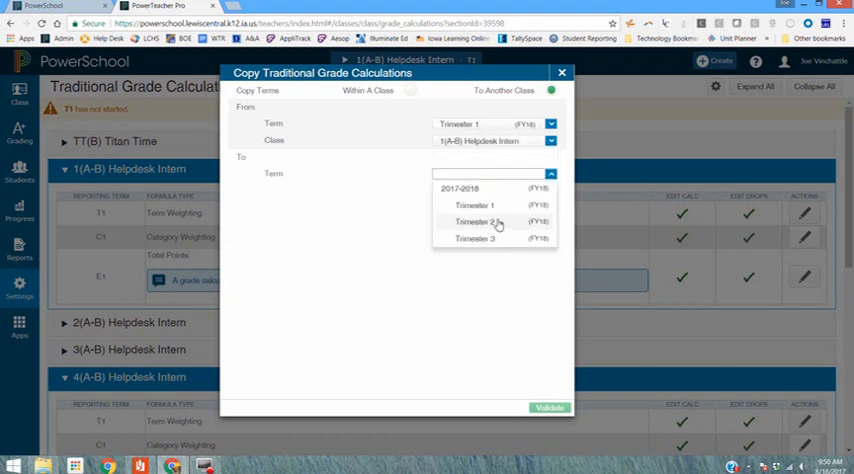
click(475, 222)
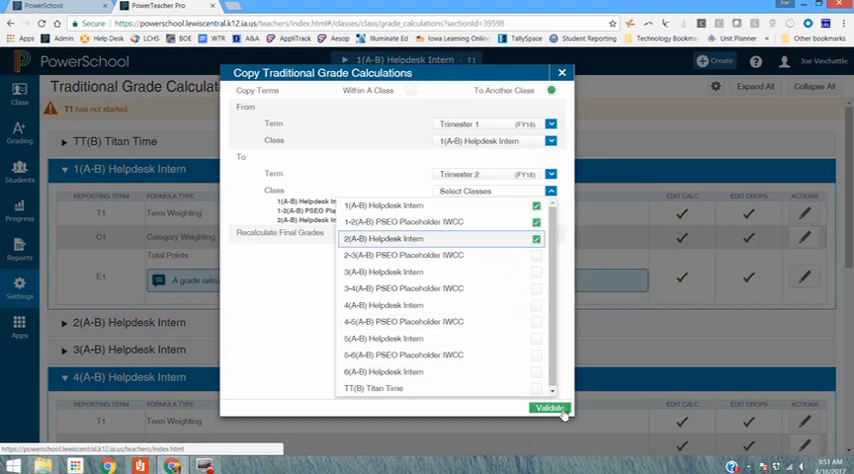
mouse_move(561, 418)
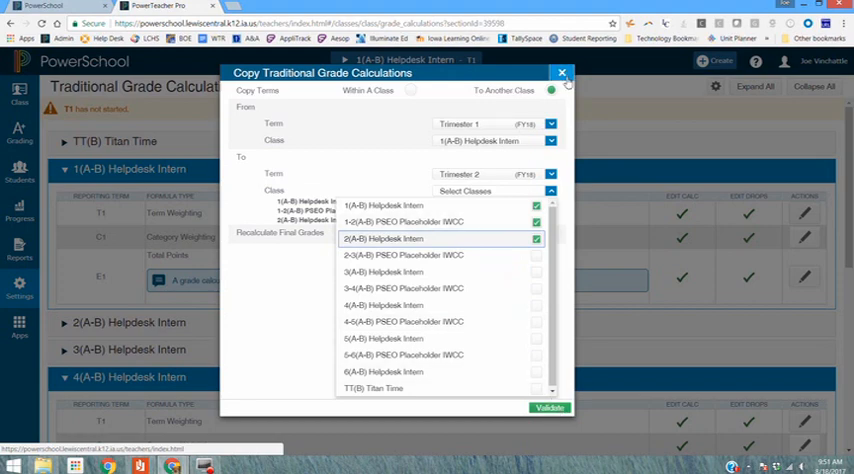
click(562, 73)
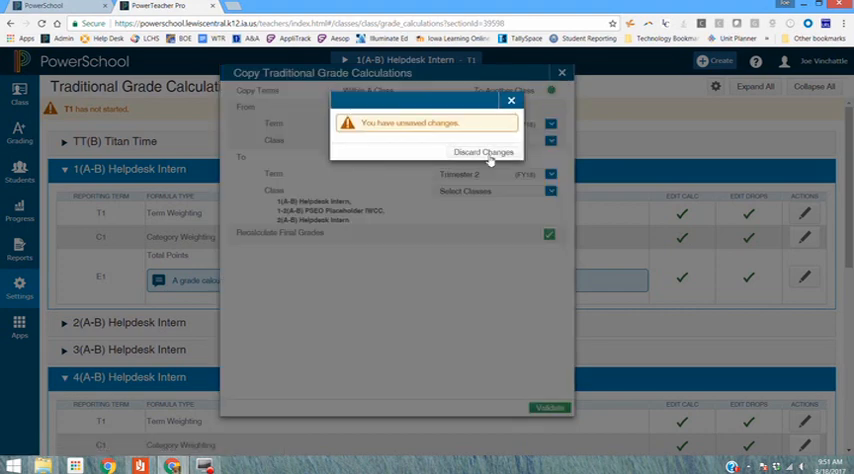
click(483, 151)
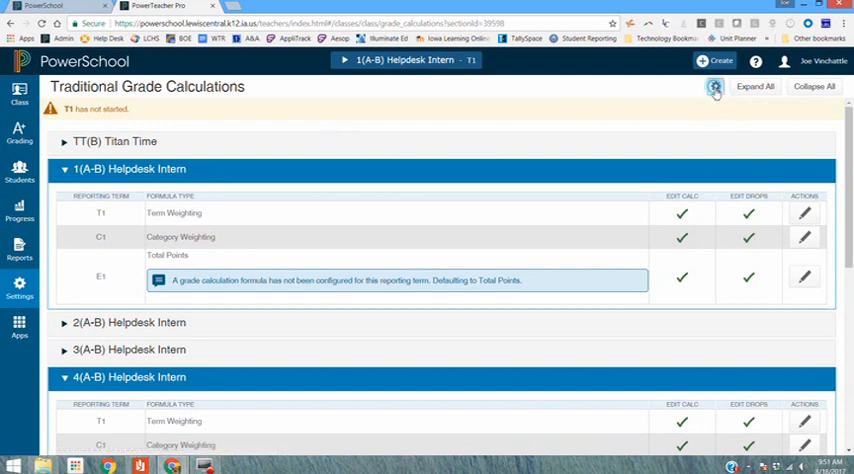
click(716, 87)
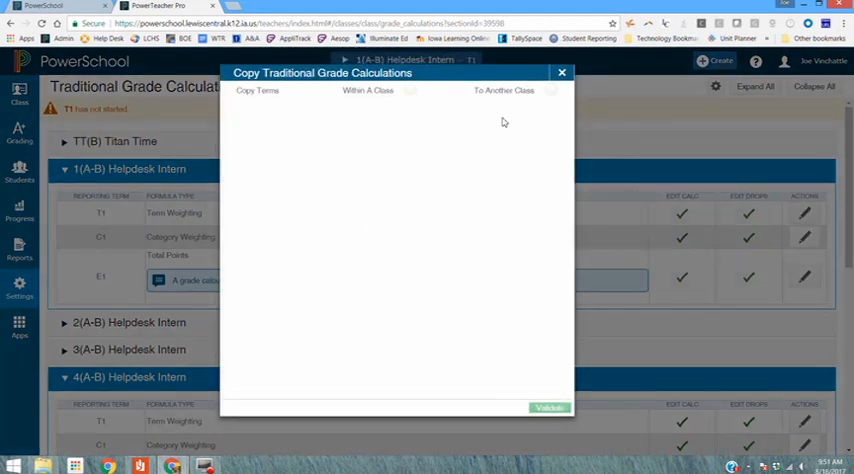
click(551, 90)
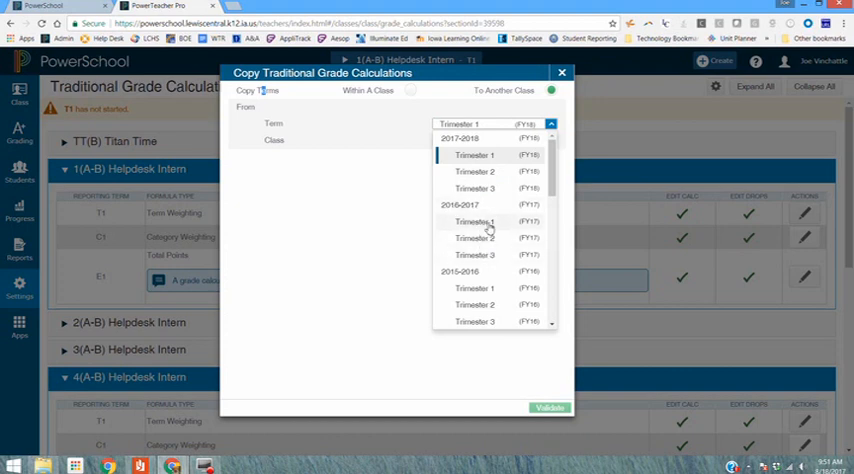
click(475, 221)
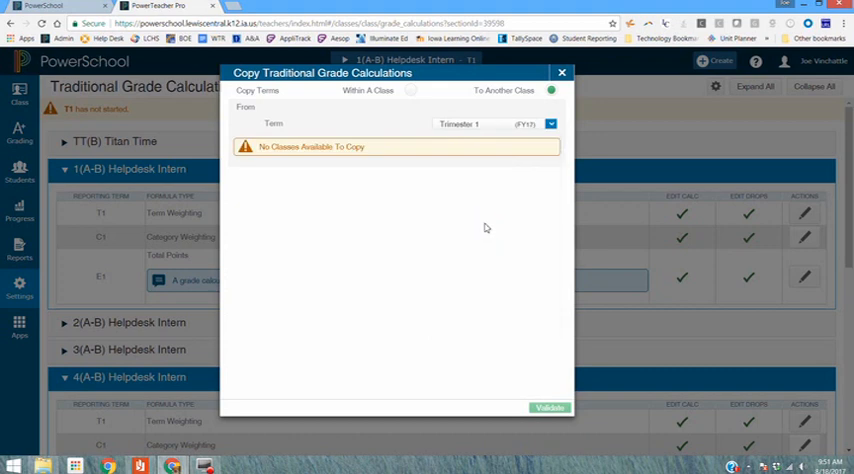
click(550, 123)
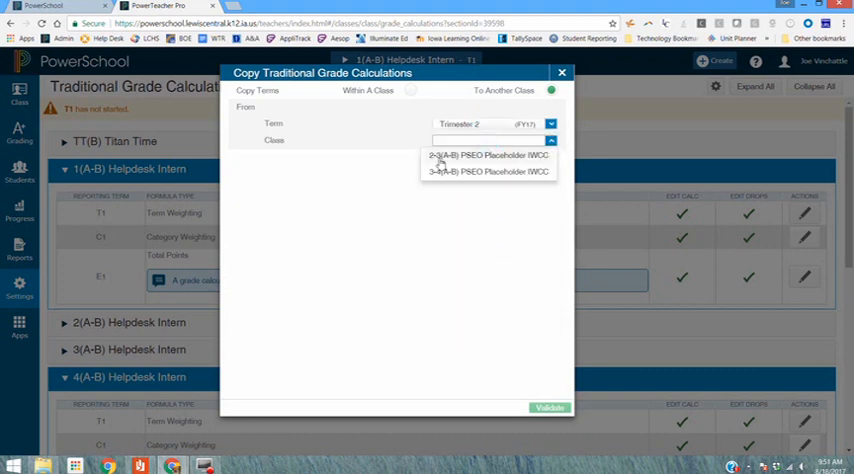
click(485, 155)
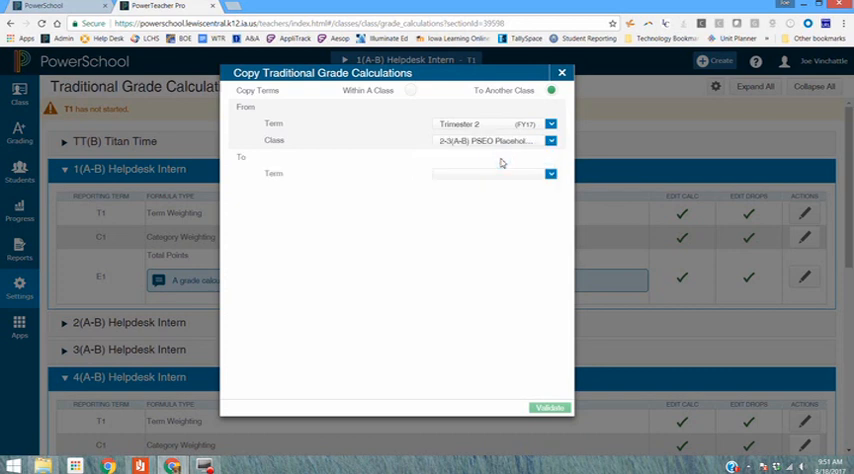
click(492, 173)
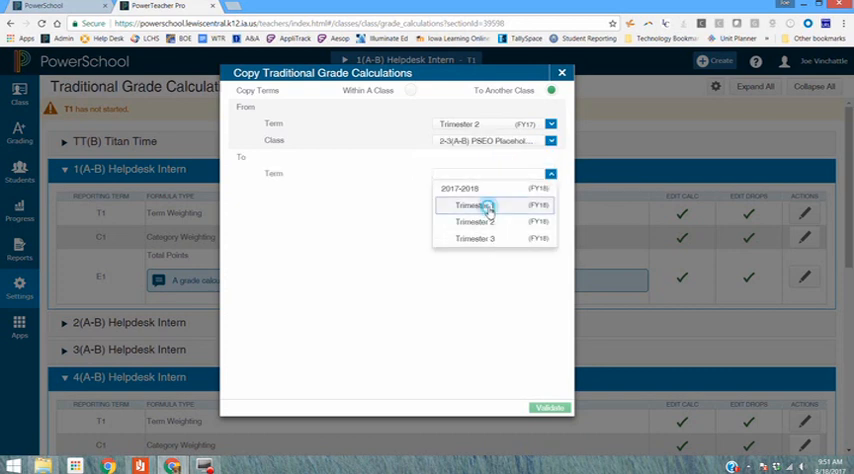
click(470, 205)
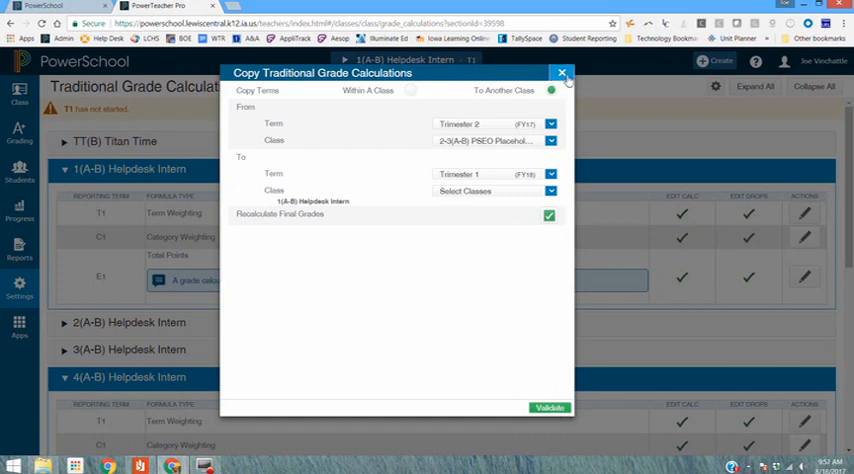
click(562, 73)
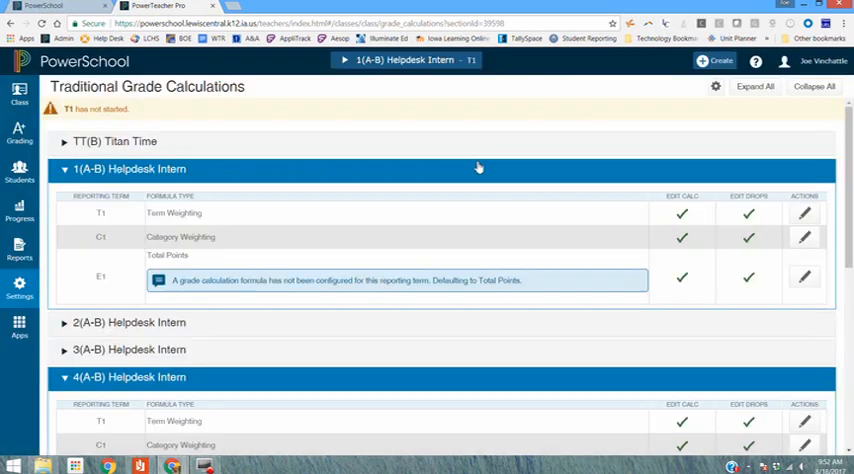
mouse_move(300, 120)
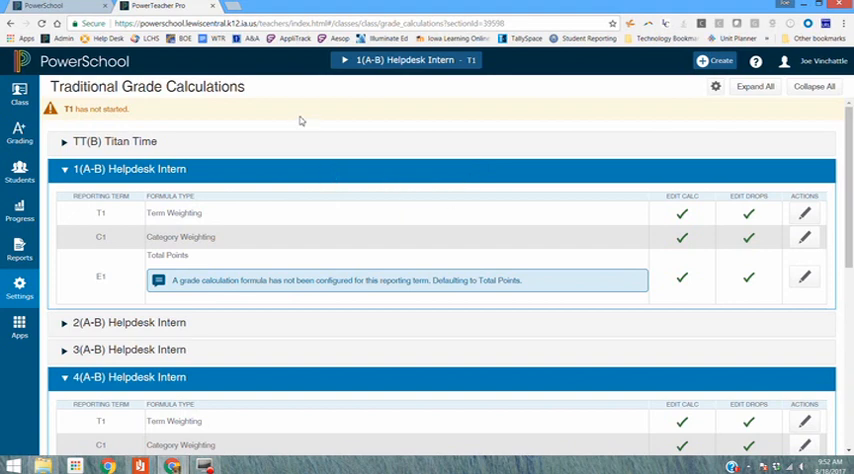
mouse_move(128, 245)
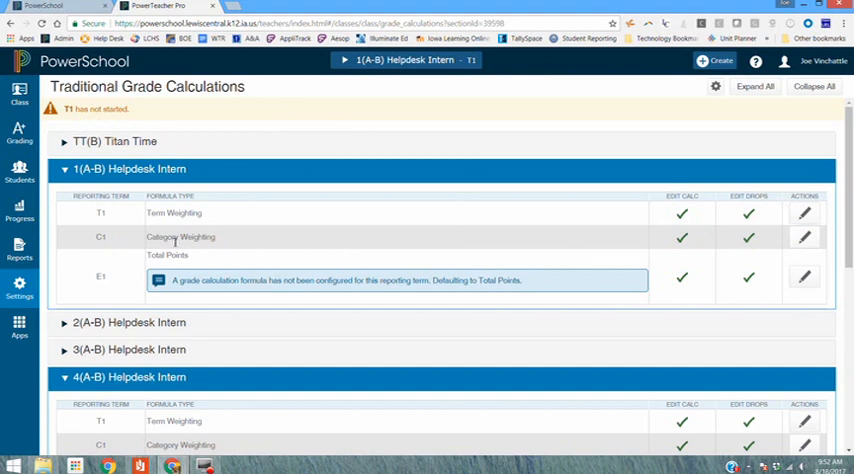
click(805, 237)
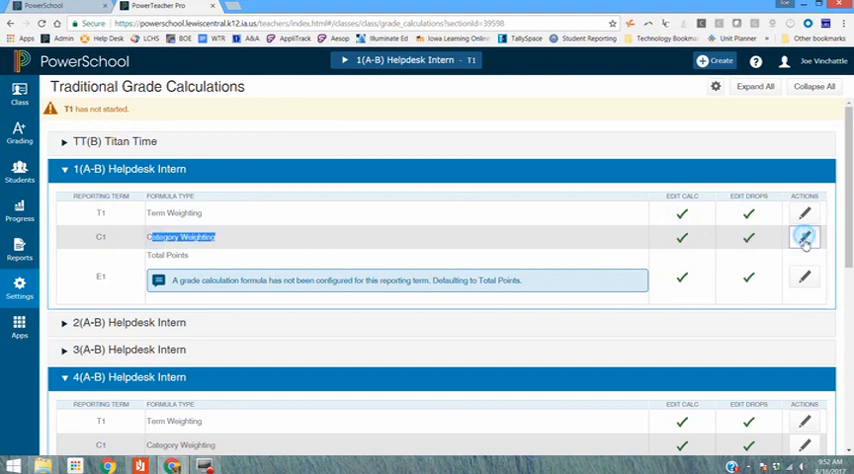
click(804, 237)
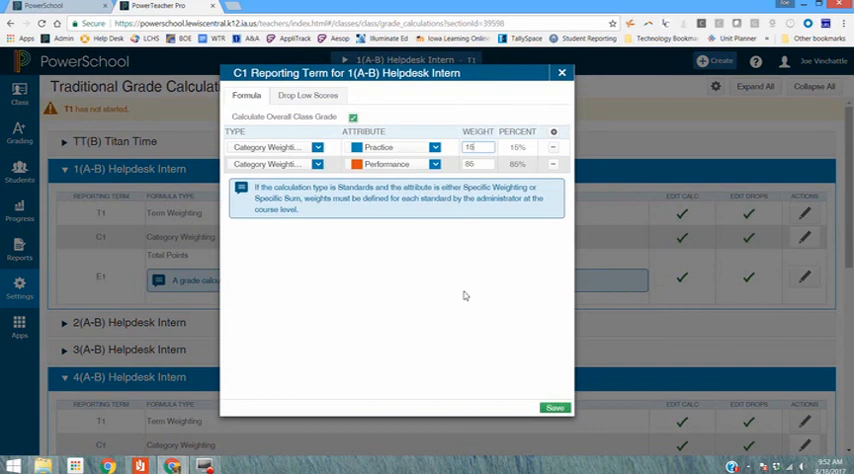
click(561, 72)
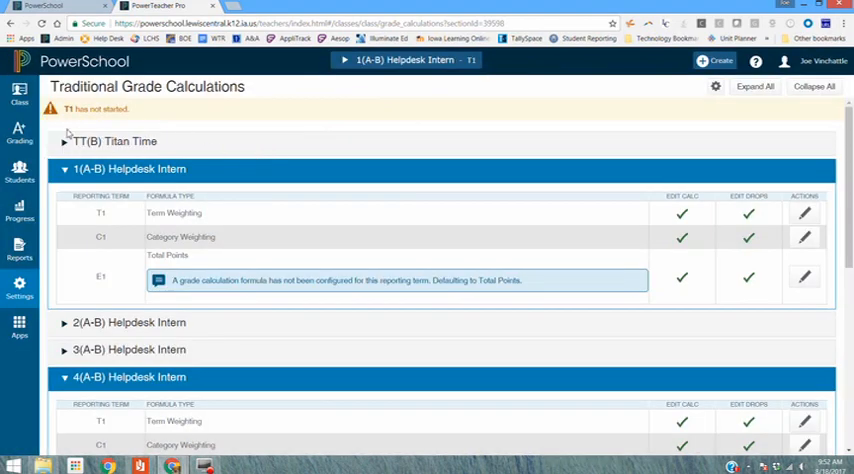
- Start a new assignment and list its categories, including Practice and Performance
click(19, 133)
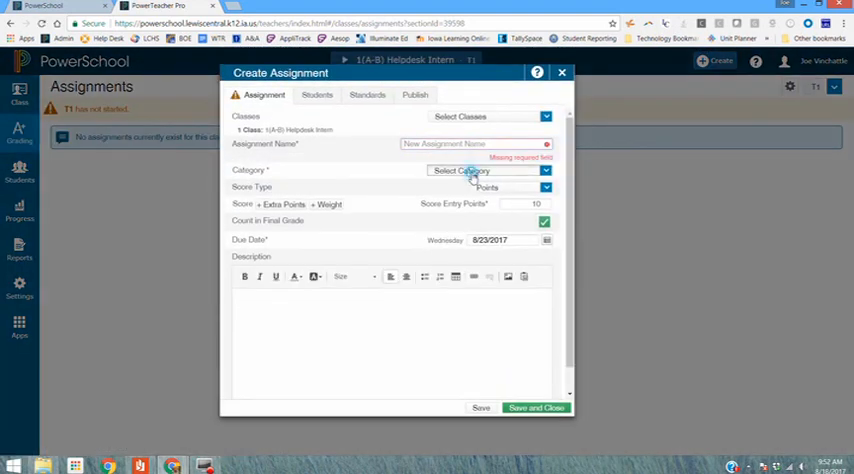
click(488, 170)
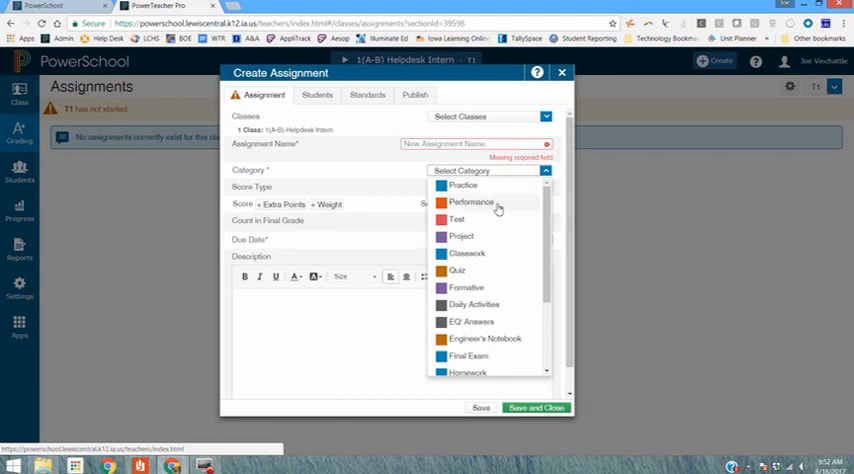
mouse_move(495, 192)
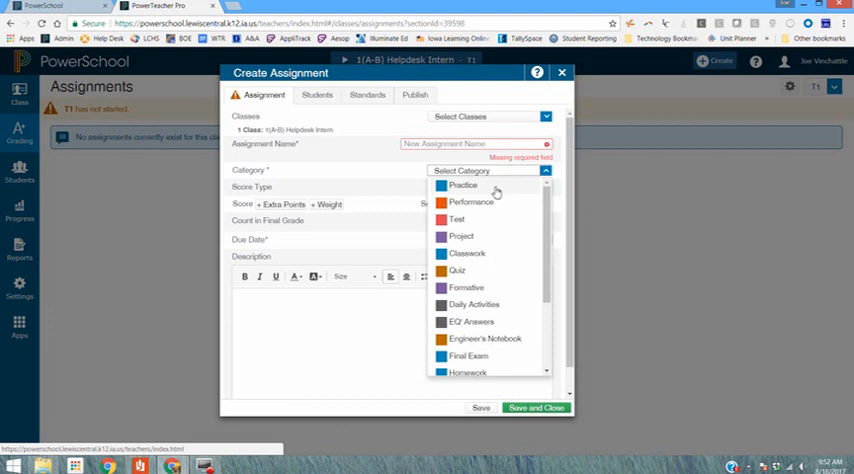
mouse_move(498, 205)
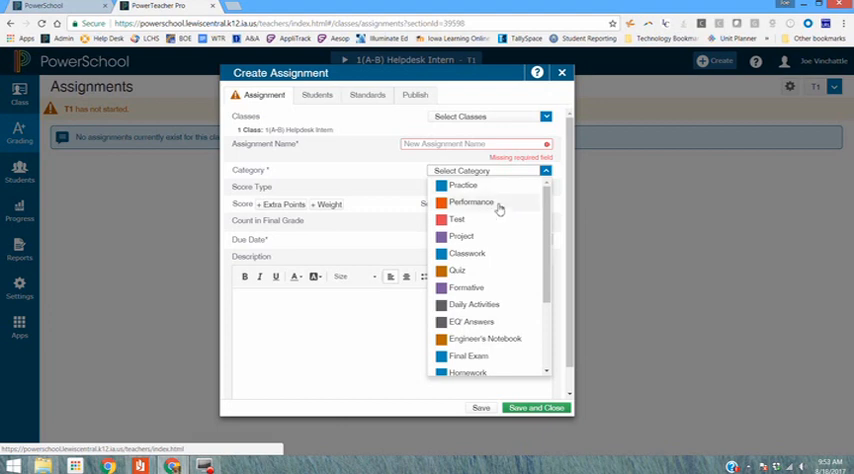